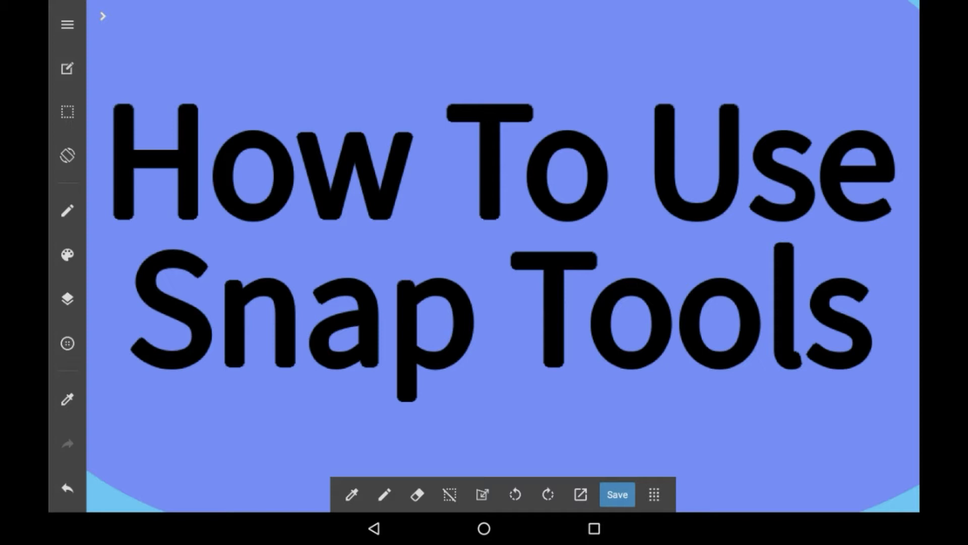
- Select the pen tool on a blank canvas to show the brush Snap options
click(67, 210)
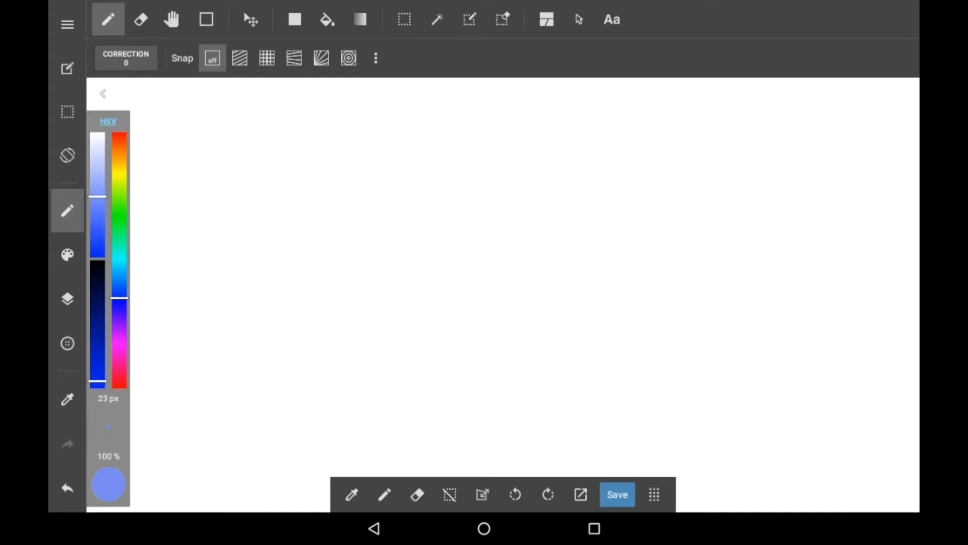
- Enable parallel snapping and draw a long diagonal stroke plus two crossing strokes
click(240, 58)
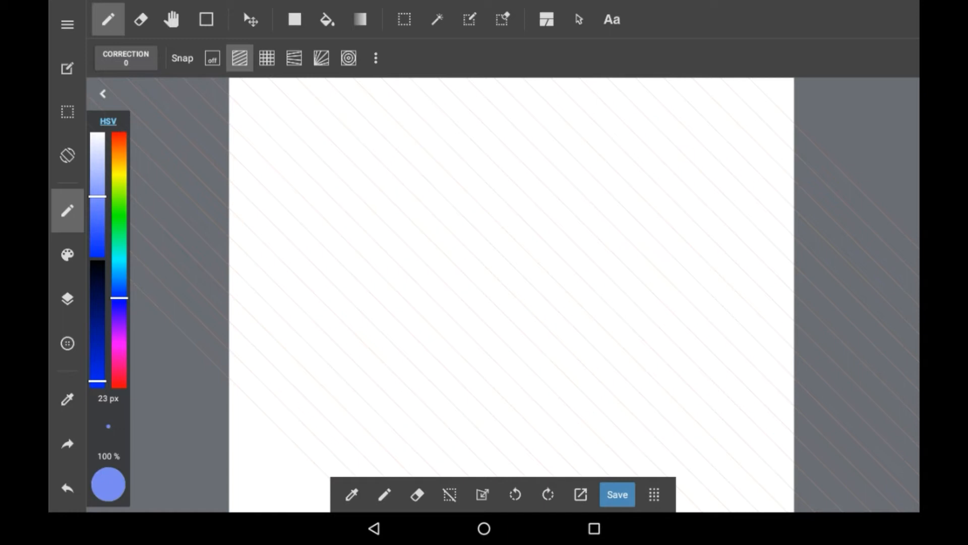
drag(347, 105, 564, 322)
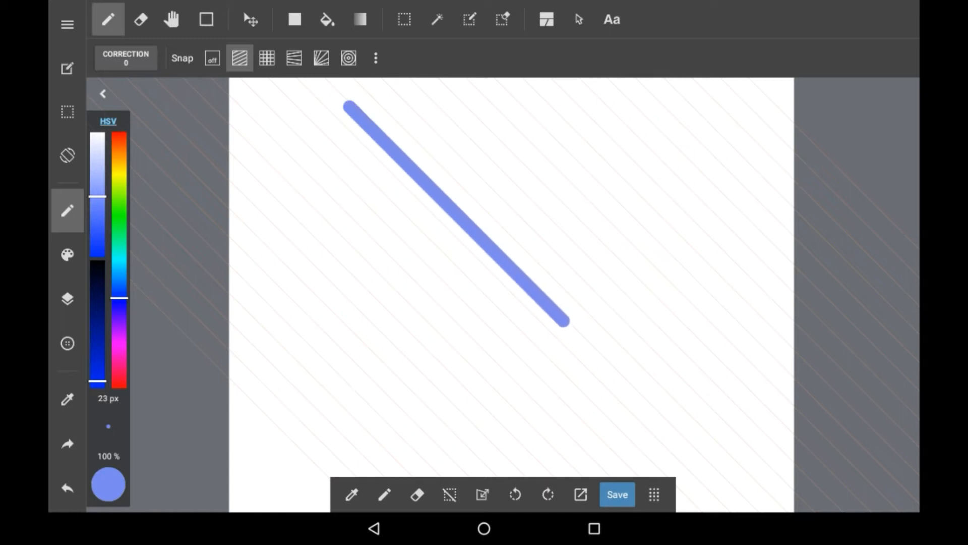
drag(562, 322, 729, 487)
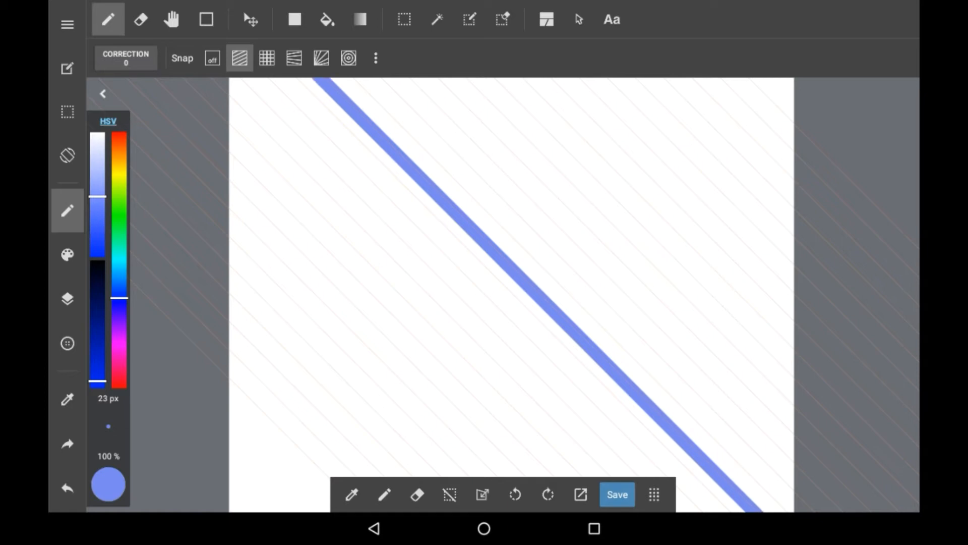
drag(386, 331, 645, 80)
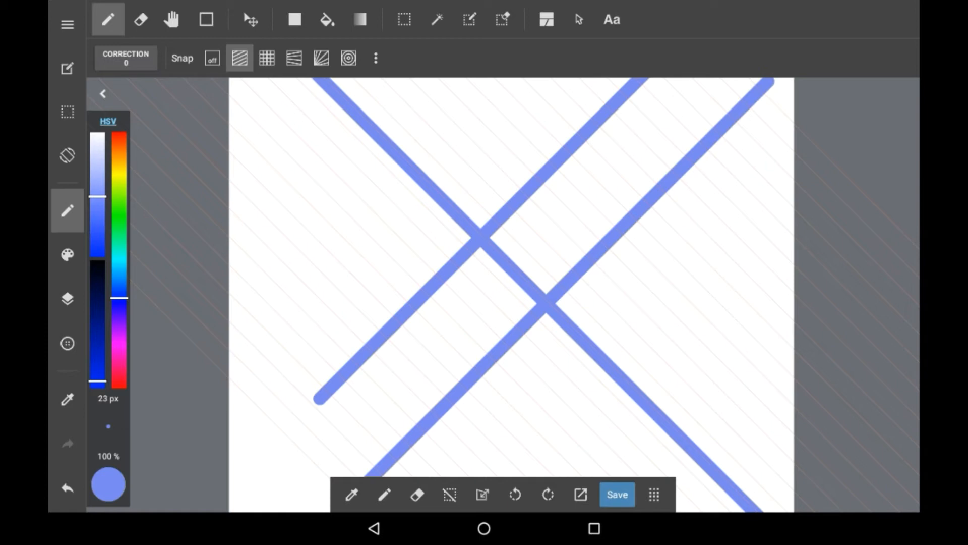
drag(318, 402, 235, 487)
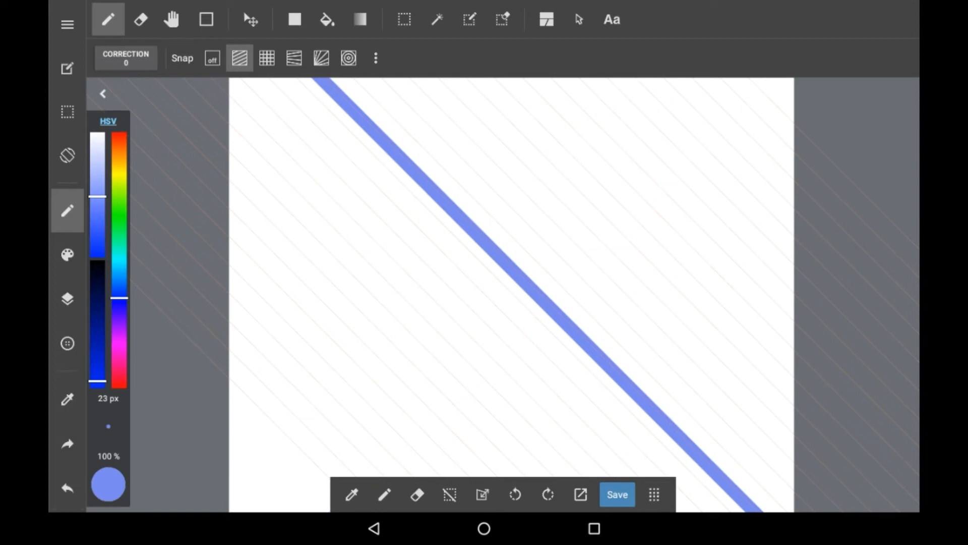
- Switch to grid snapping and draw a horizontal and a vertical grid-locked stroke
click(267, 57)
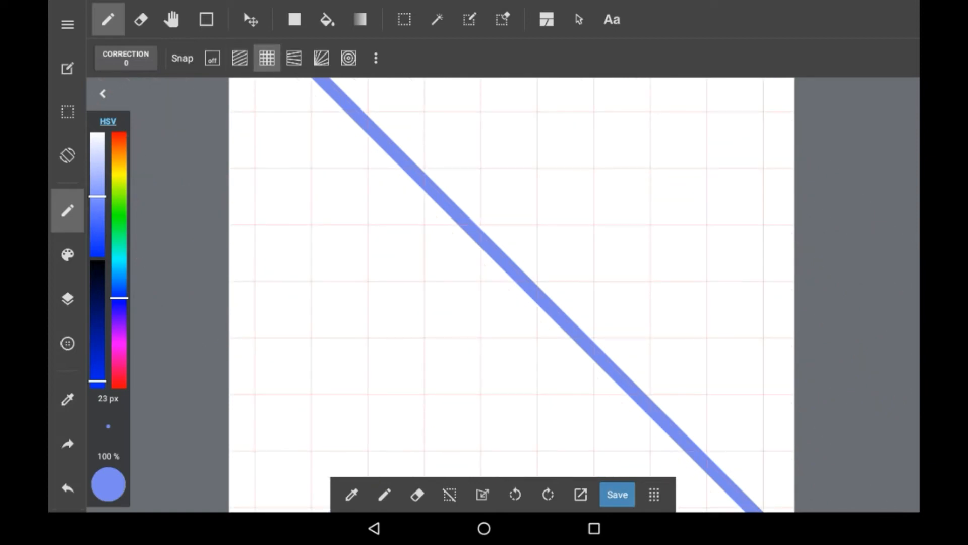
drag(230, 166, 726, 166)
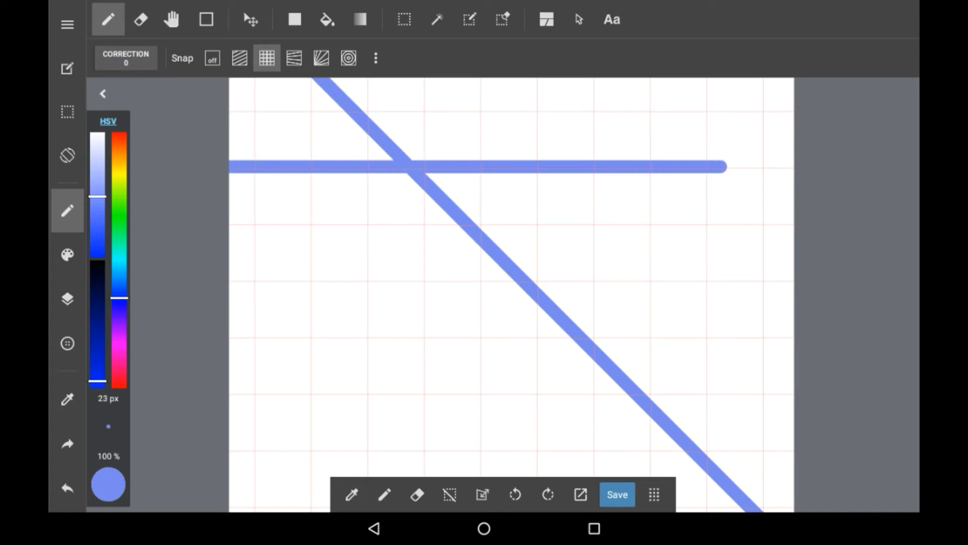
drag(550, 96, 550, 442)
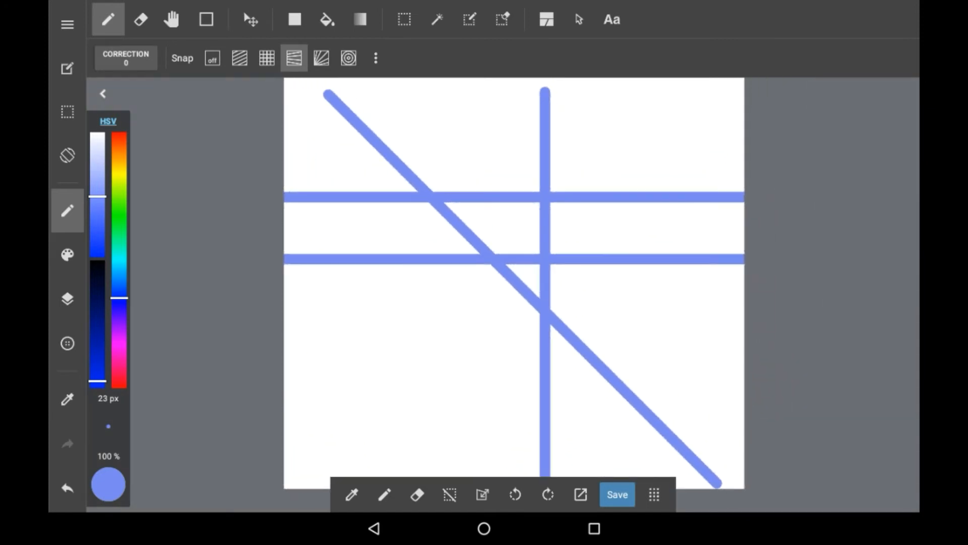
- Draw three slanted perspective-snapped strokes, then switch snapping to radial
drag(315, 145, 398, 488)
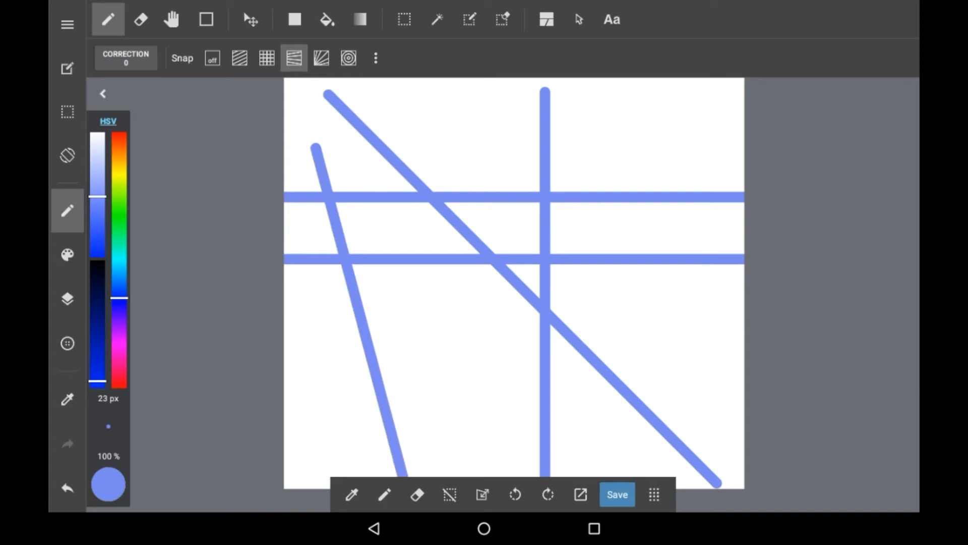
drag(334, 148, 487, 470)
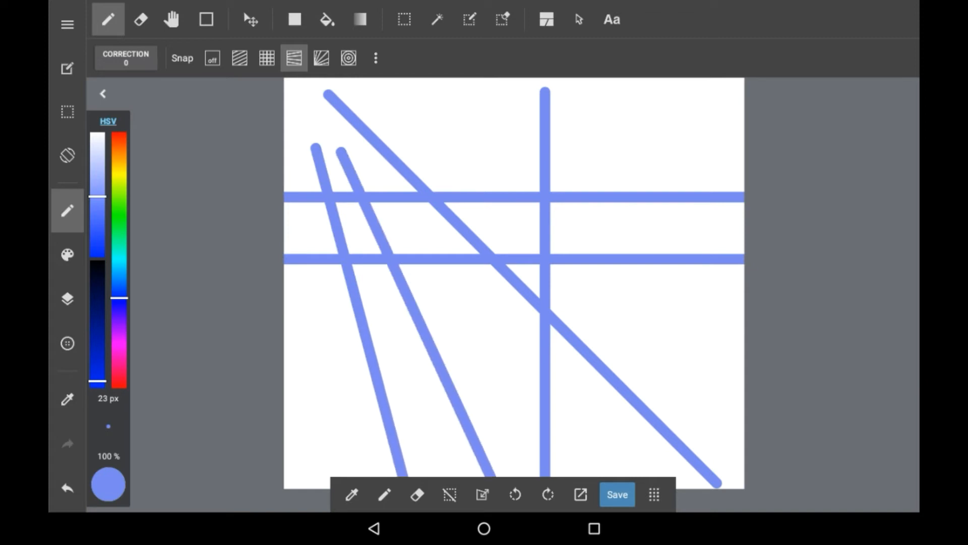
drag(442, 139, 719, 481)
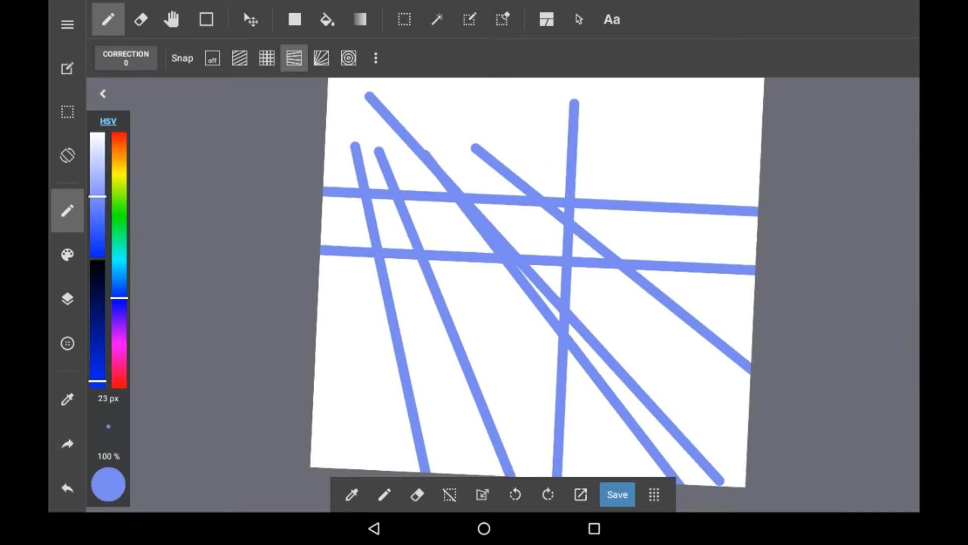
click(321, 58)
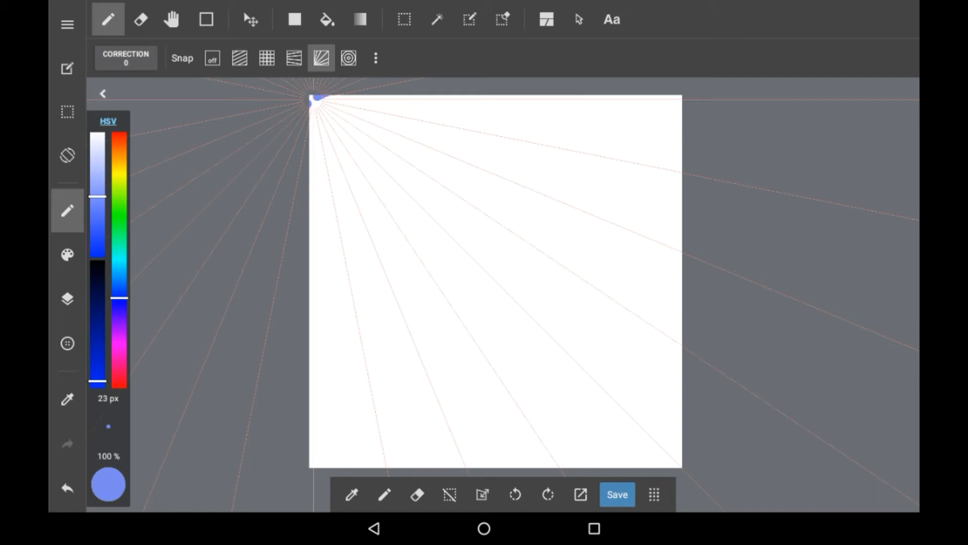
- Draw four straight strokes fanning out from the top-left radial snap point
drag(317, 104, 423, 255)
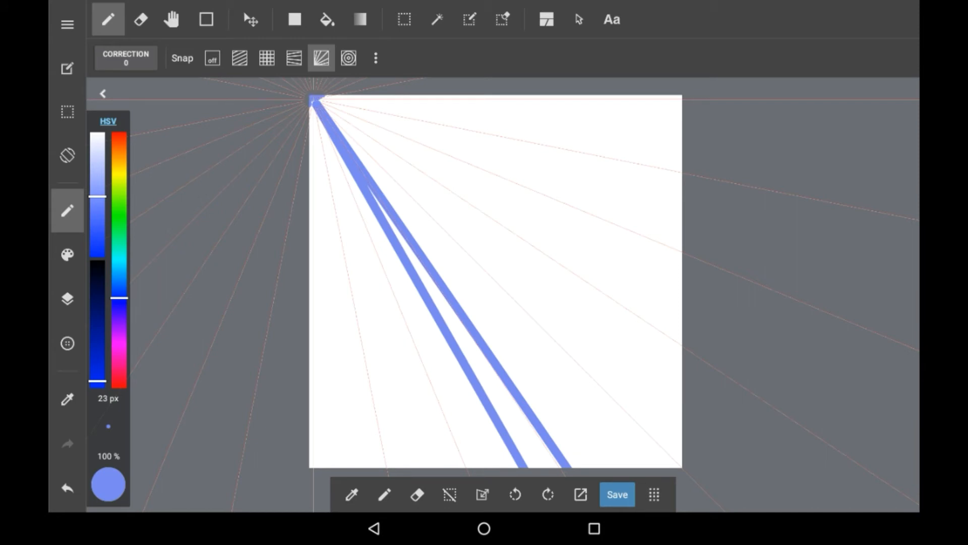
drag(315, 99, 680, 170)
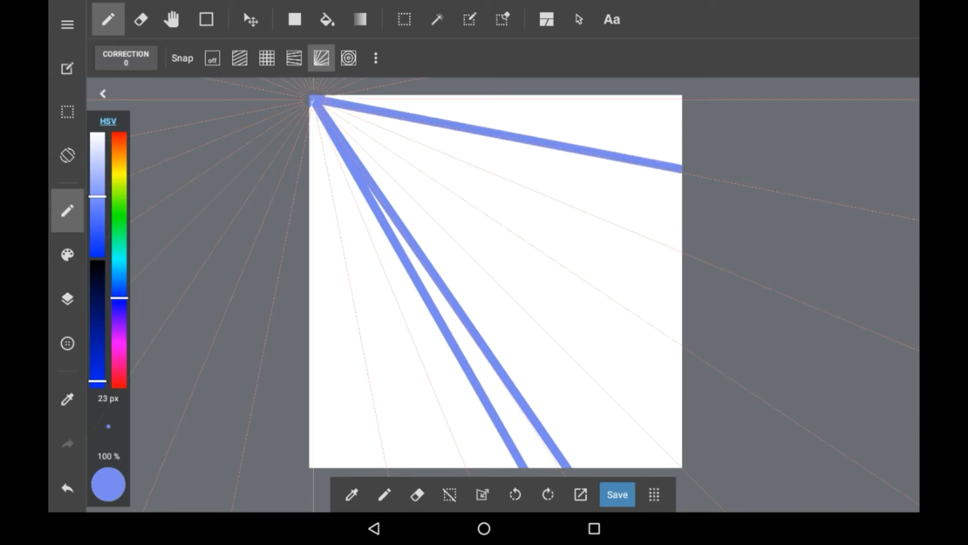
drag(340, 115, 679, 297)
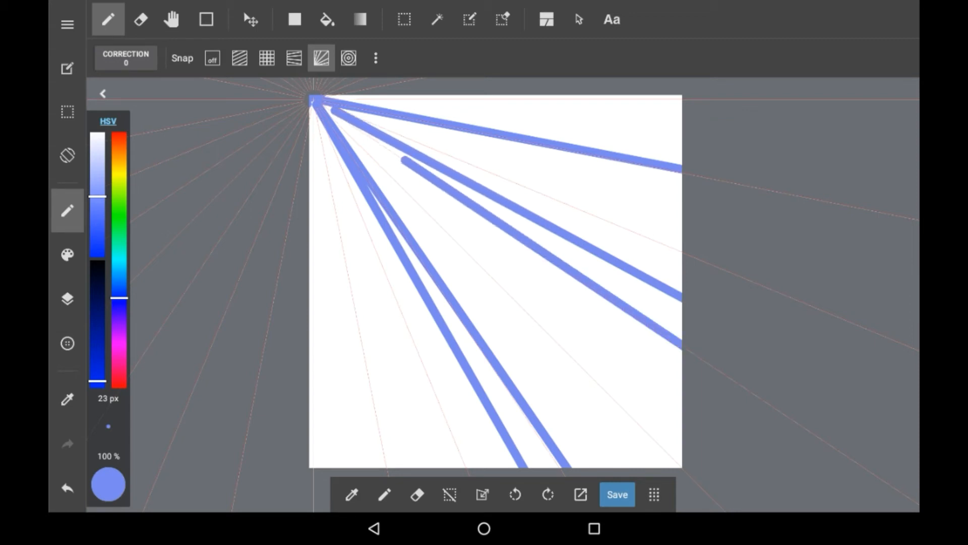
drag(311, 278, 312, 463)
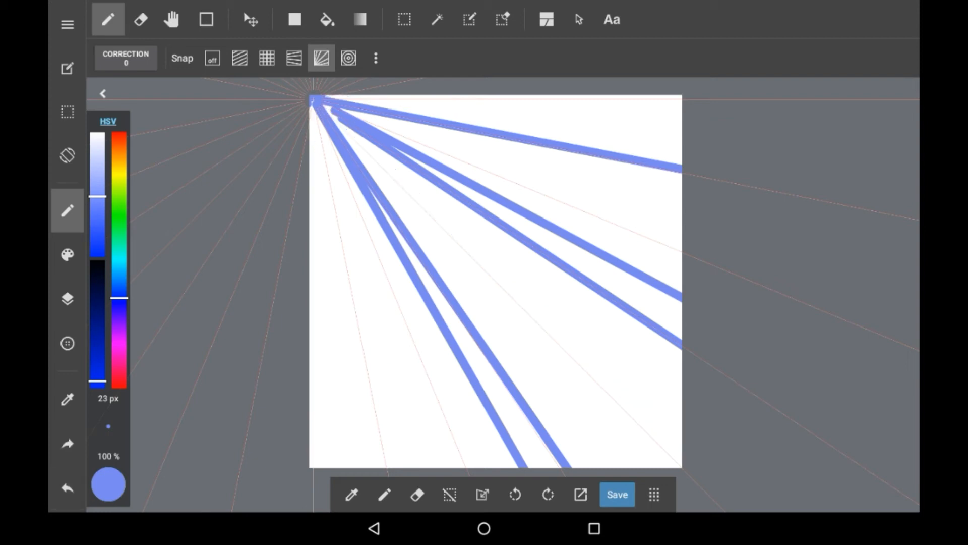
- Switch to circle snapping, draw a concentric circle, then turn snapping off
click(66, 487)
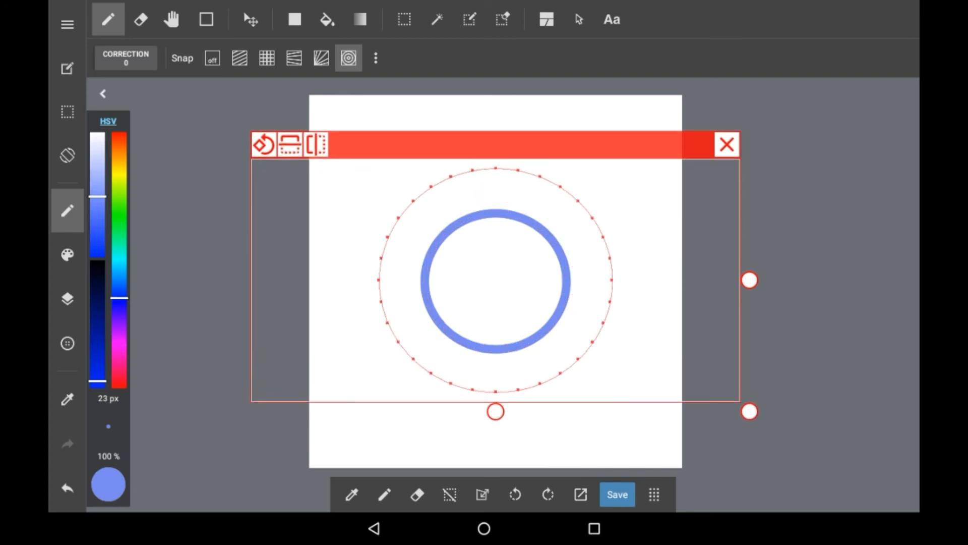
drag(408, 185, 593, 358)
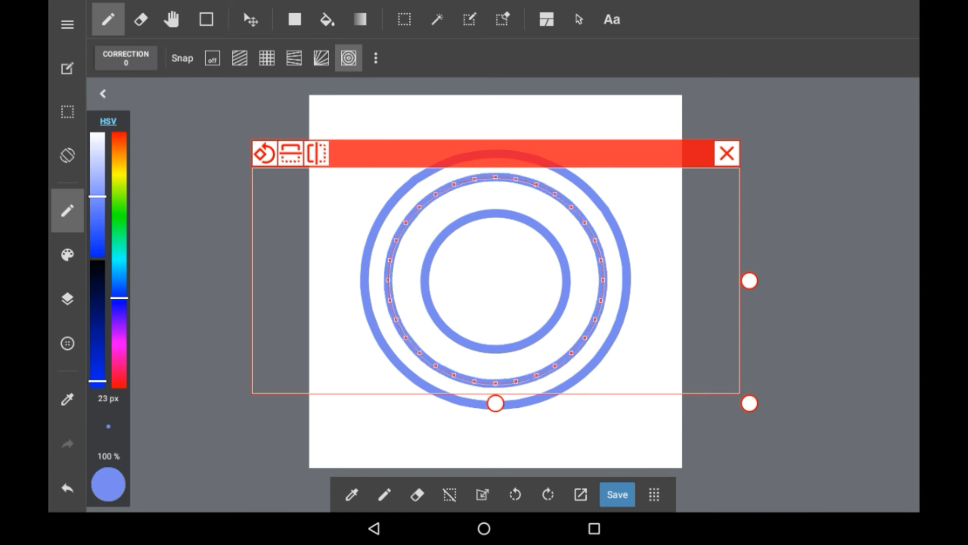
click(726, 152)
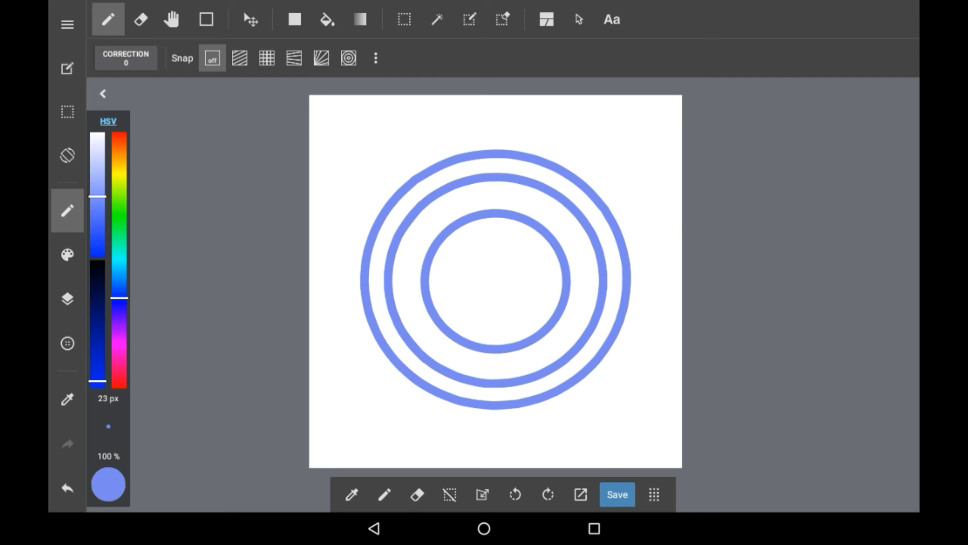
- Scribble a freehand looping stroke over the circles and create a backup
drag(537, 118, 667, 361)
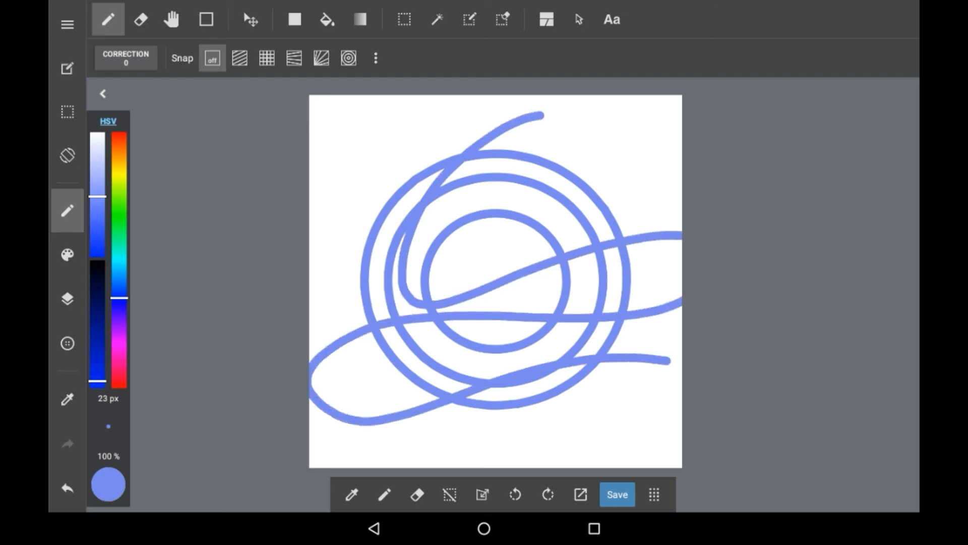
click(616, 494)
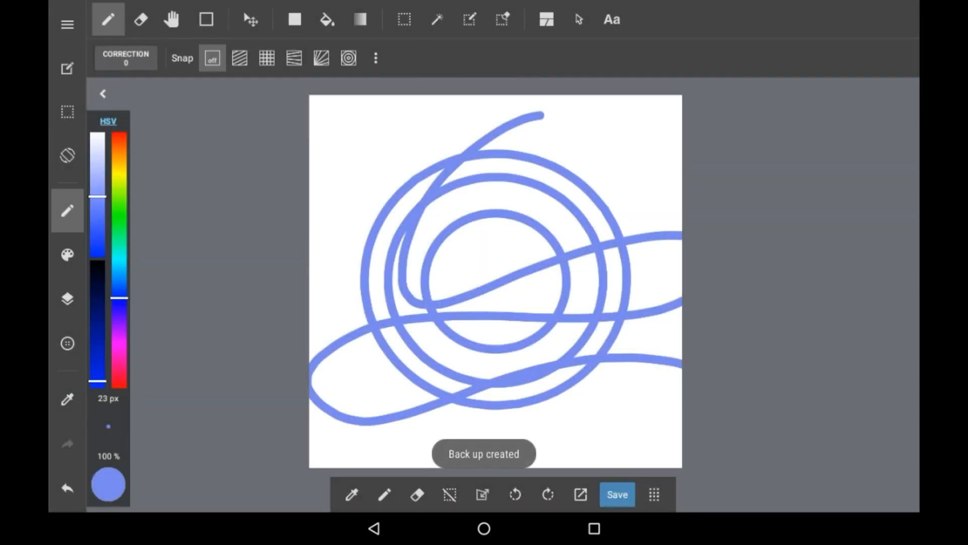